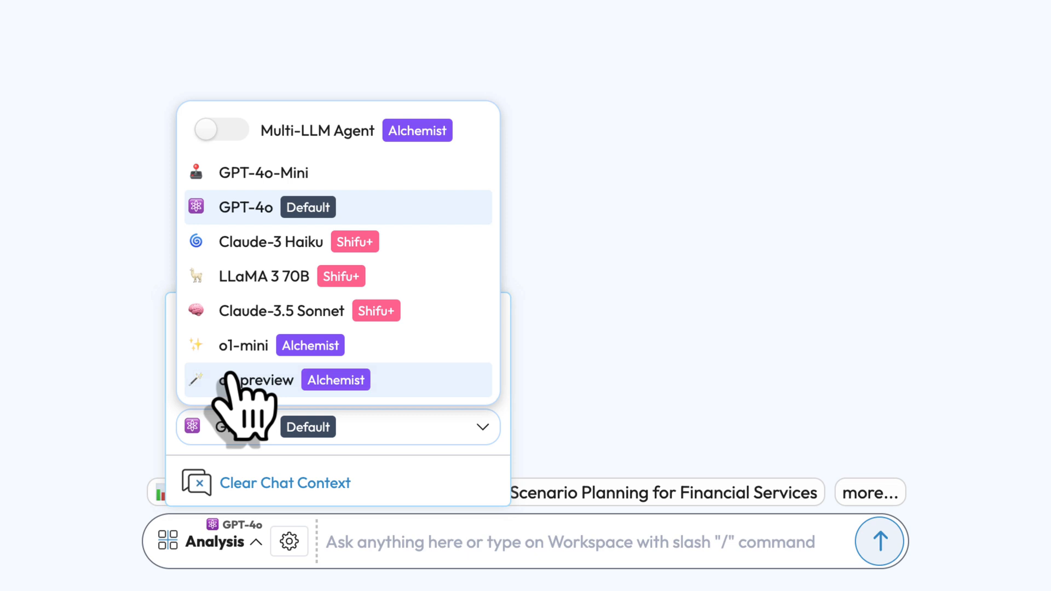
Generate the 'SWOT Analysis for New Market Entry' board using the o1-preview model
{"action": "left_click", "coordinate": [255, 380]}
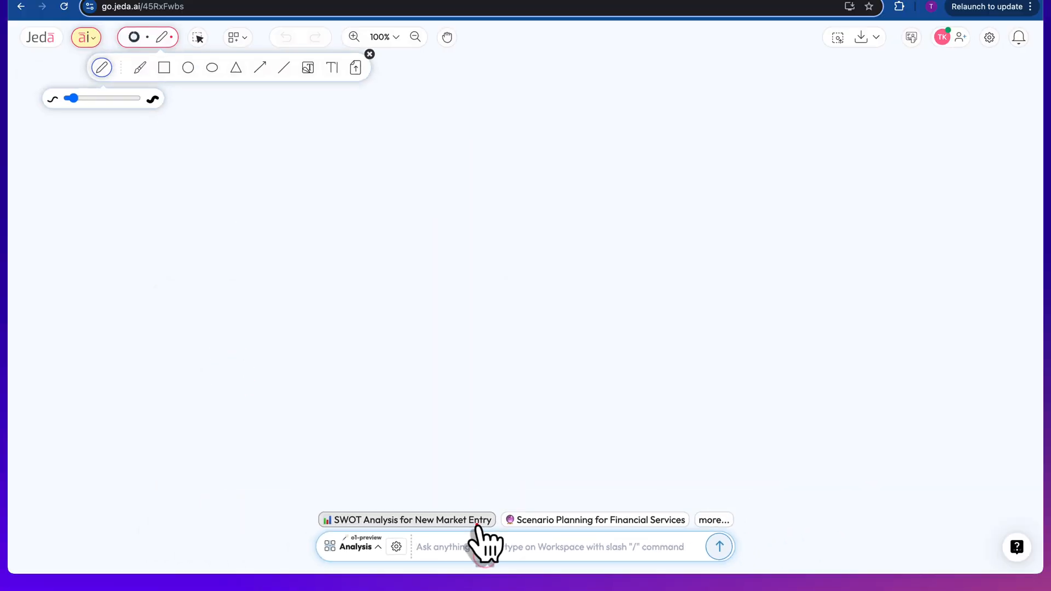
{"action": "left_click", "coordinate": [408, 519]}
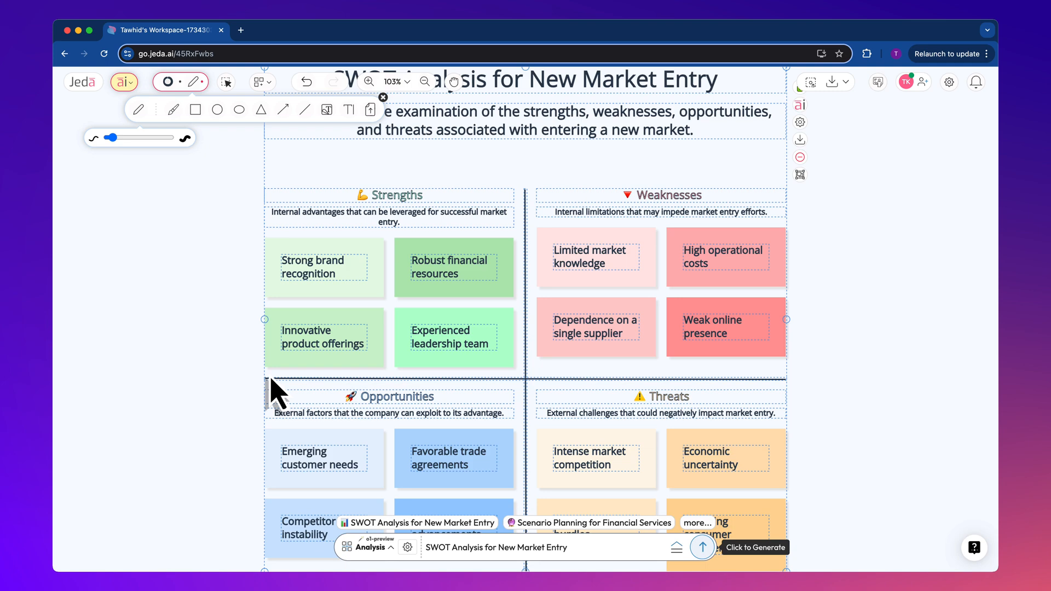
Enable the Multi-LLM Agent in generation settings and add Claude-3.5 Sonnet to the models
{"action": "left_click", "coordinate": [408, 547]}
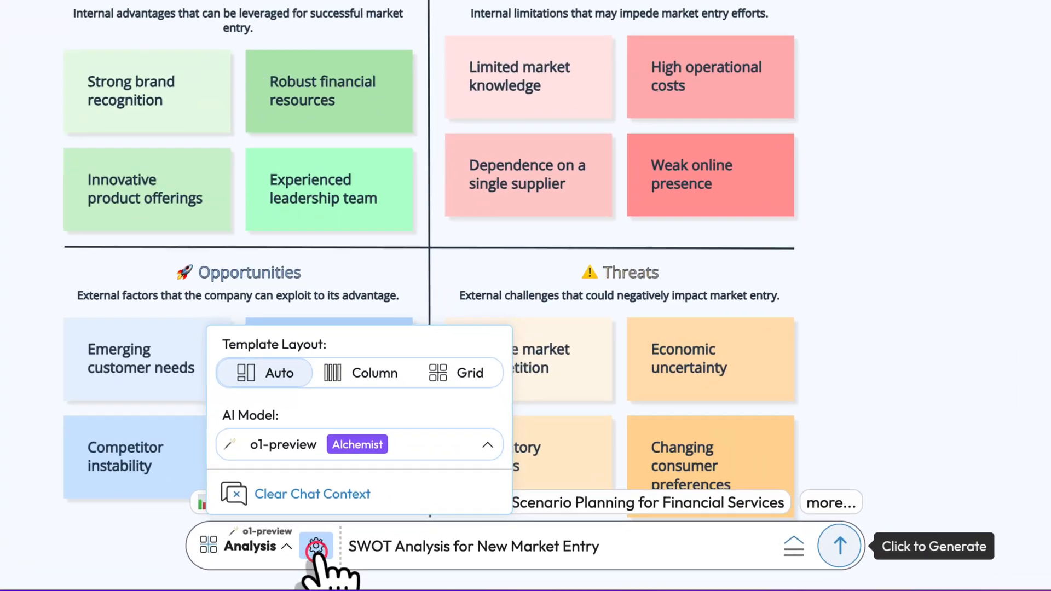
{"action": "left_click", "coordinate": [488, 444]}
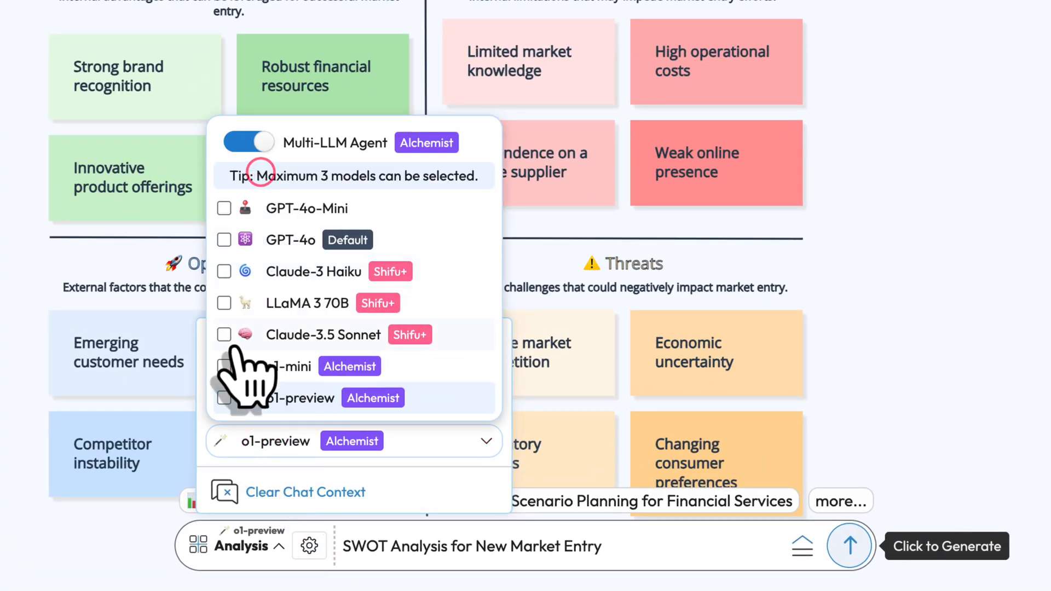
{"action": "left_click", "coordinate": [223, 367]}
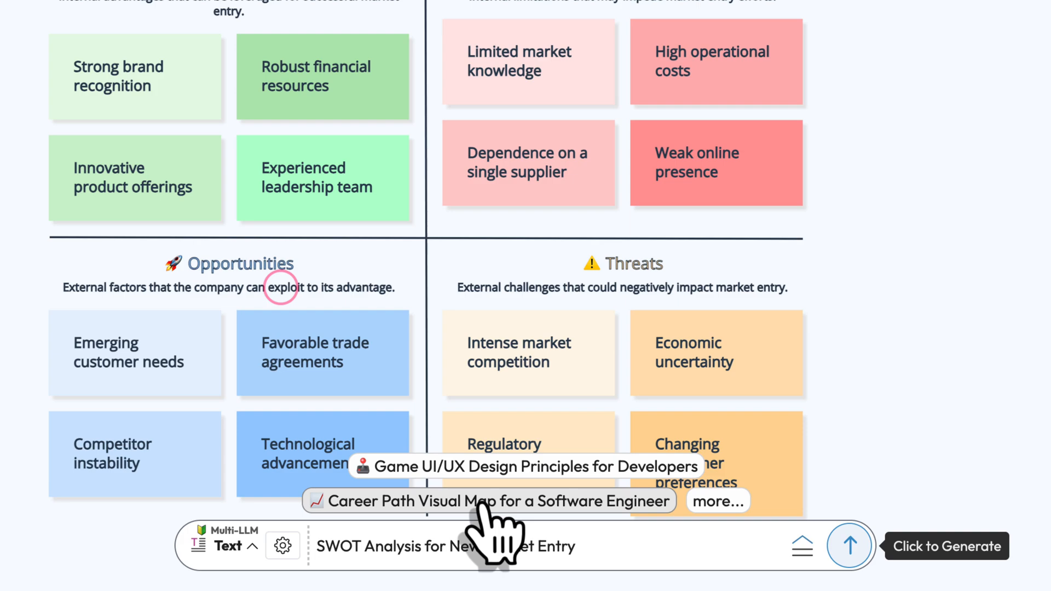
Generate 'Product Launch Checklist for a Mobile Game' answers side by side from o1-mini and Claude-3.5 Sonnet
{"action": "left_click", "coordinate": [716, 500]}
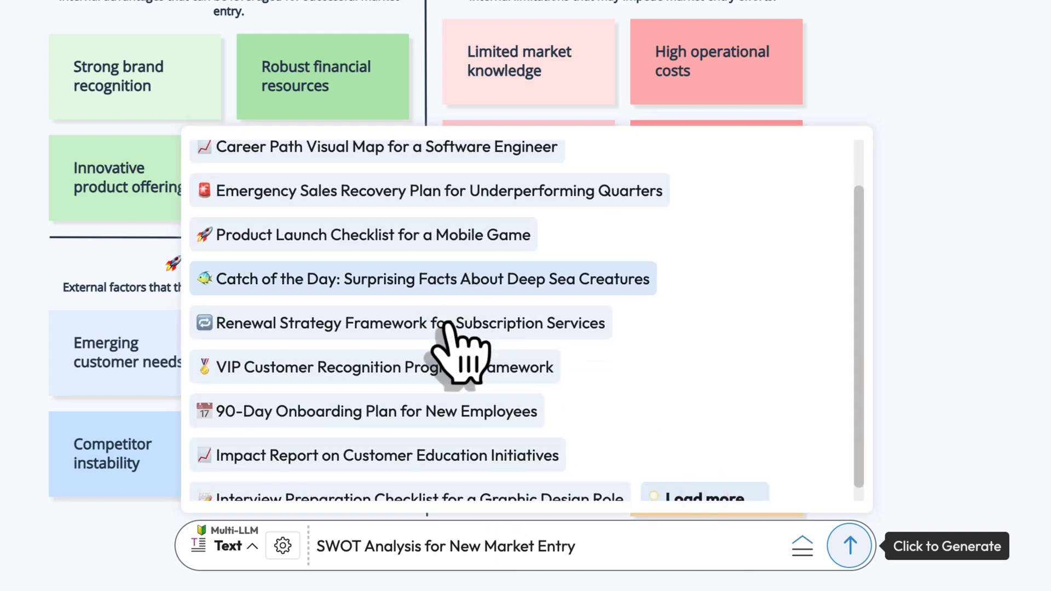
{"action": "left_click", "coordinate": [362, 220]}
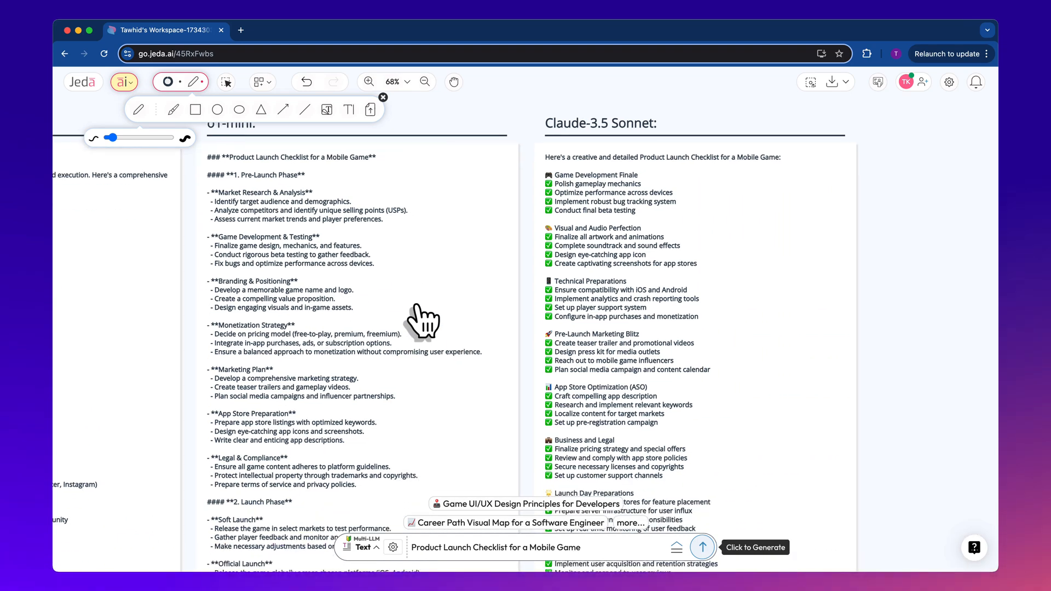
{"action": "left_click", "coordinate": [363, 547]}
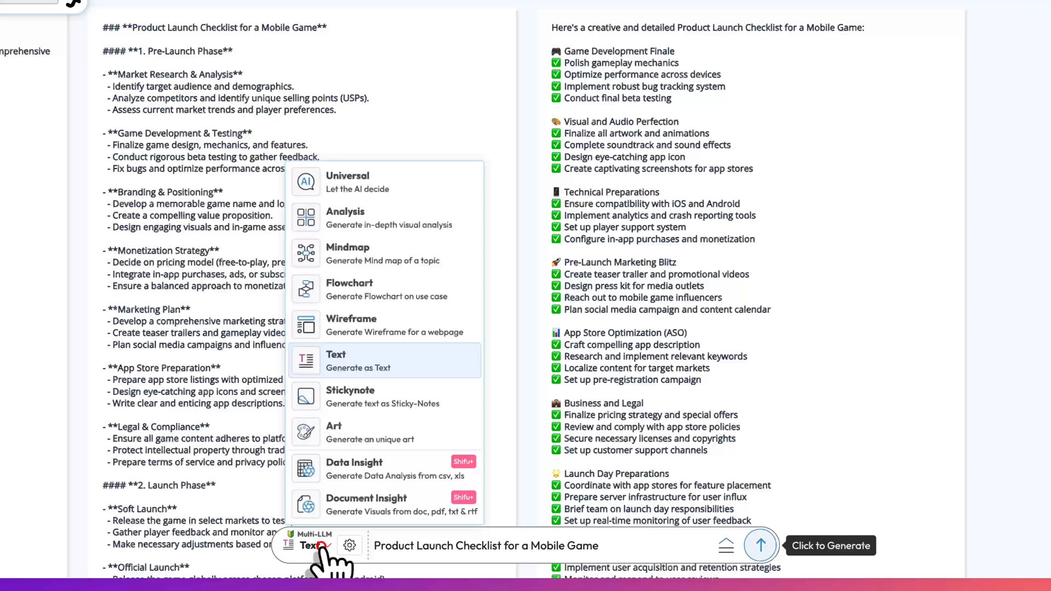
Start a sticky-note brainstorm on 'Growth Hacking Tactics for Startups' after first trying 'Health Checks in System Design'
{"action": "left_click", "coordinate": [350, 396]}
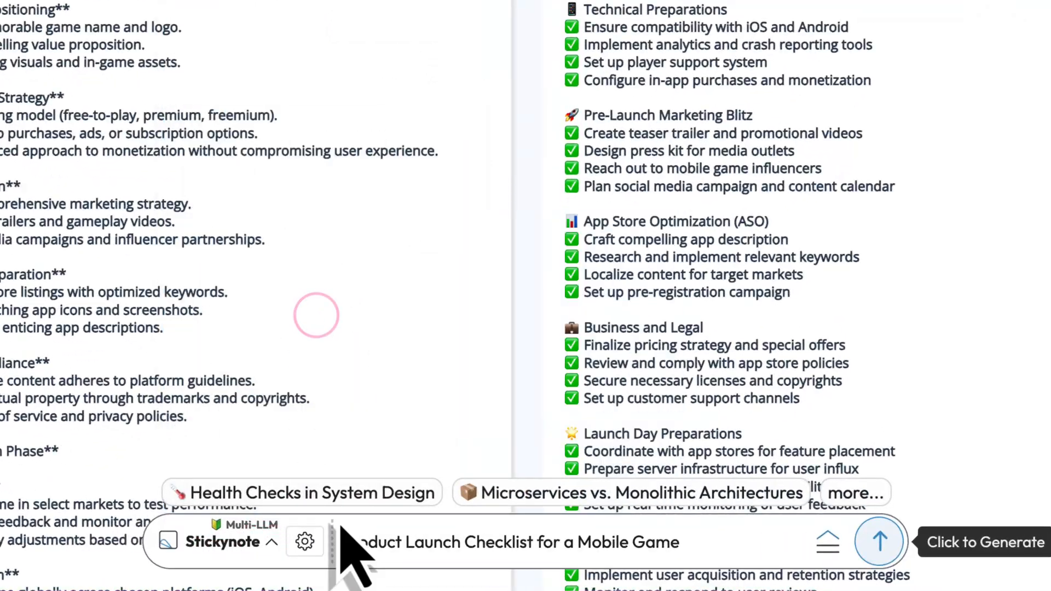
{"action": "left_click", "coordinate": [311, 492]}
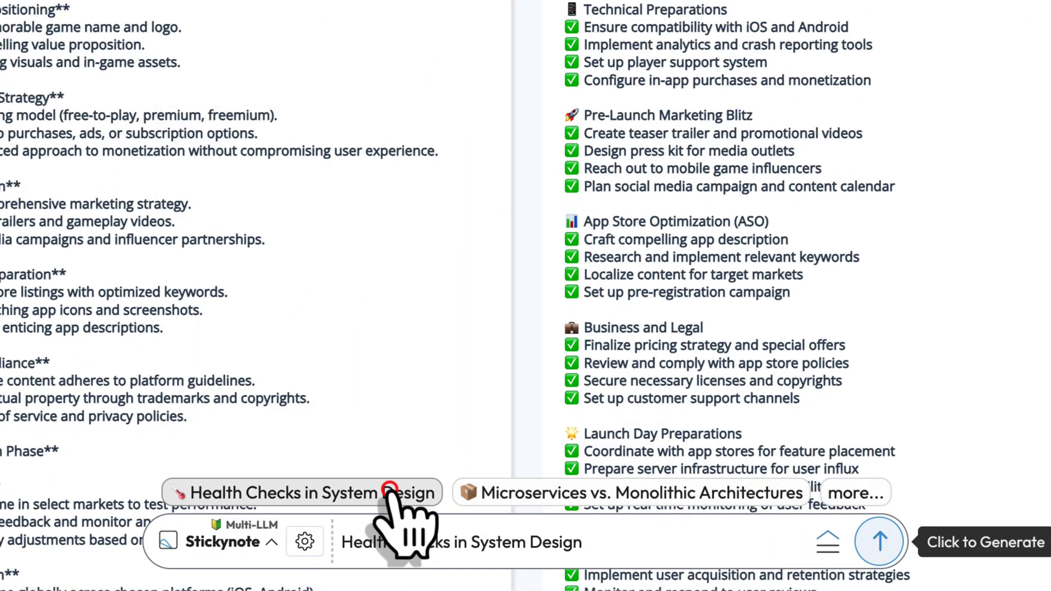
{"action": "left_click", "coordinate": [855, 492]}
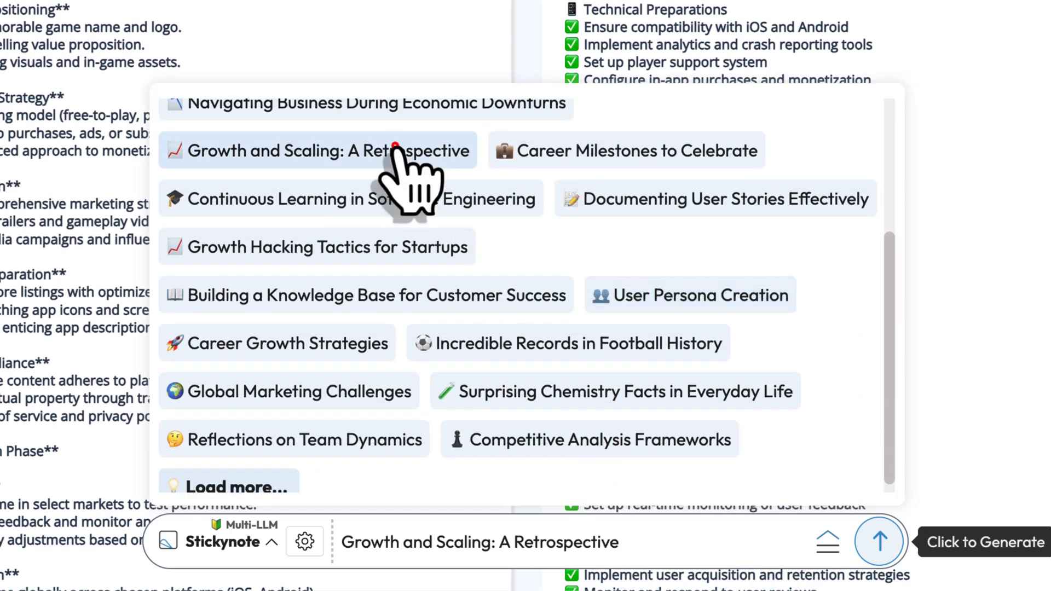
{"action": "left_click", "coordinate": [315, 246]}
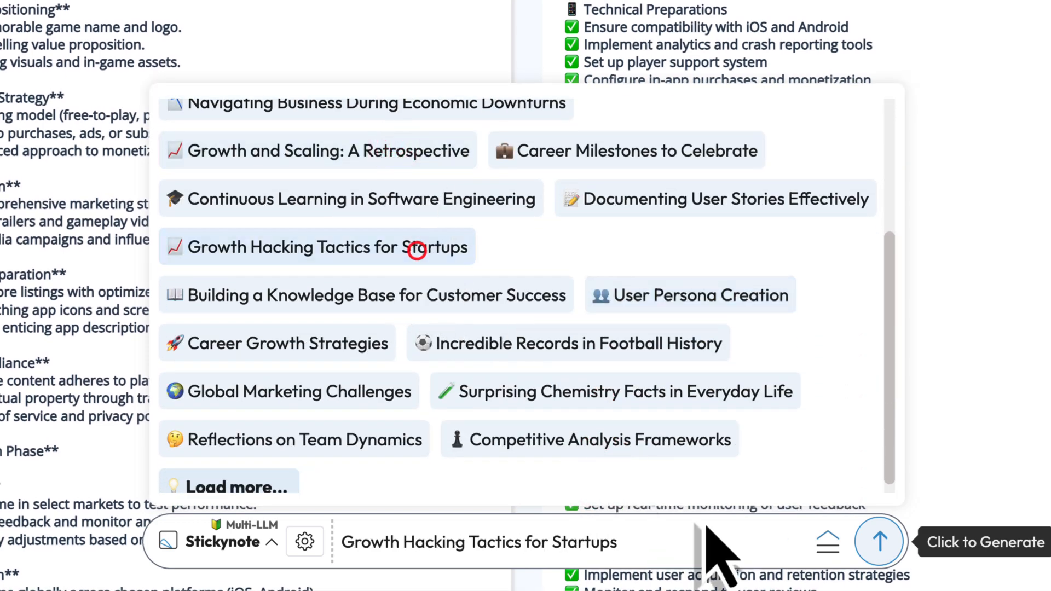
{"action": "left_click", "coordinate": [879, 542]}
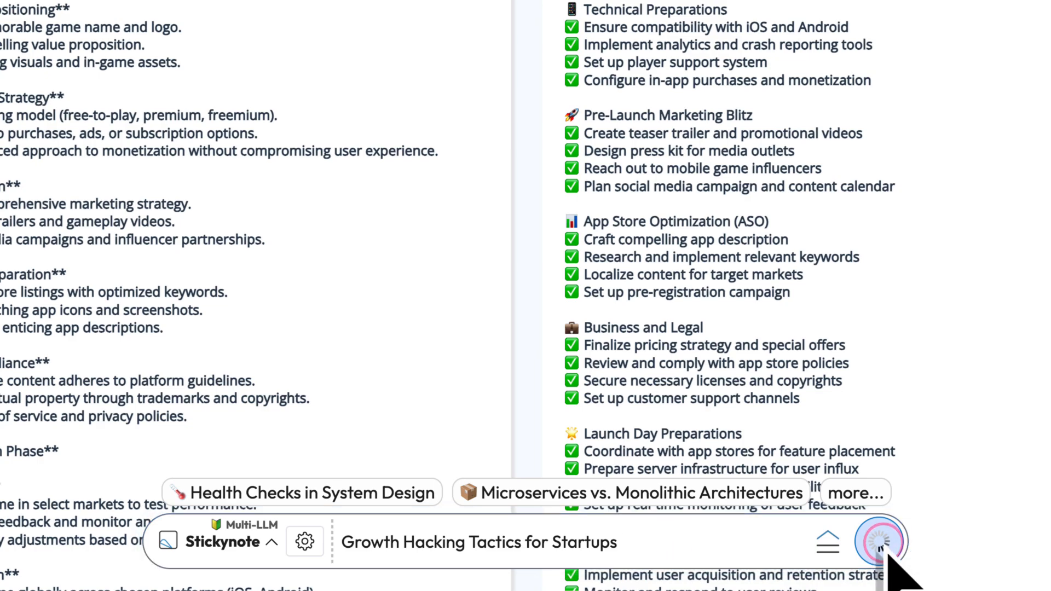